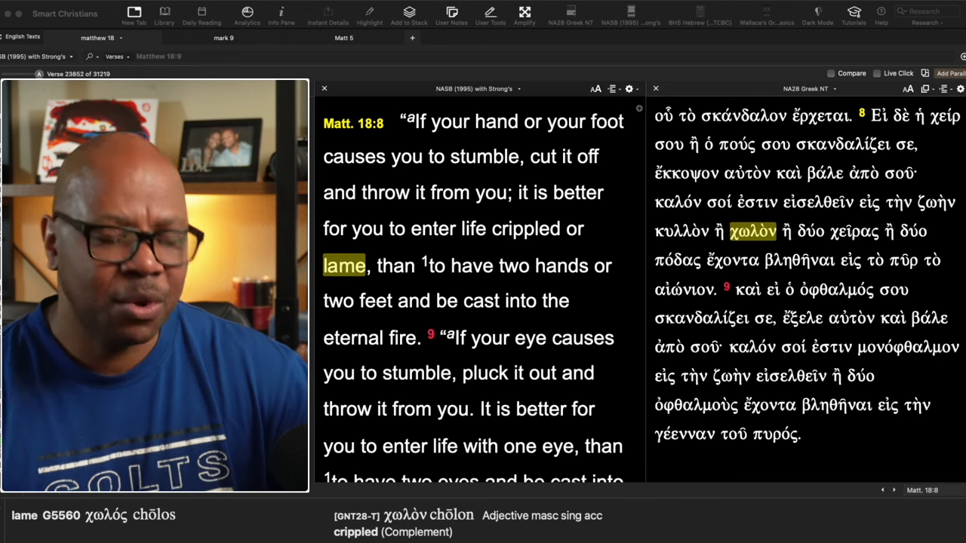
# Scroll the synced NASB and NA28 panes up to Matthew 18:3, then back down to 18:7.
pyautogui.scroll(3)
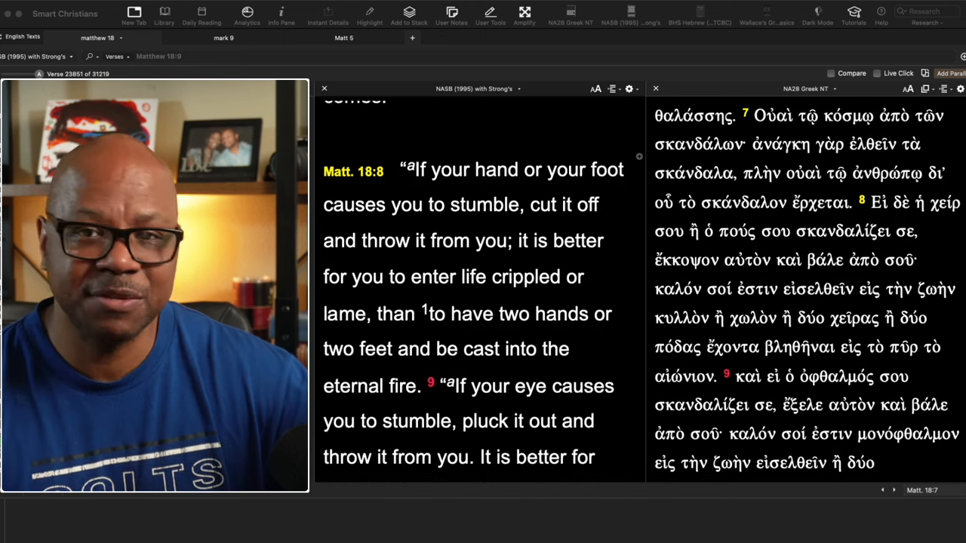
pyautogui.scroll(3)
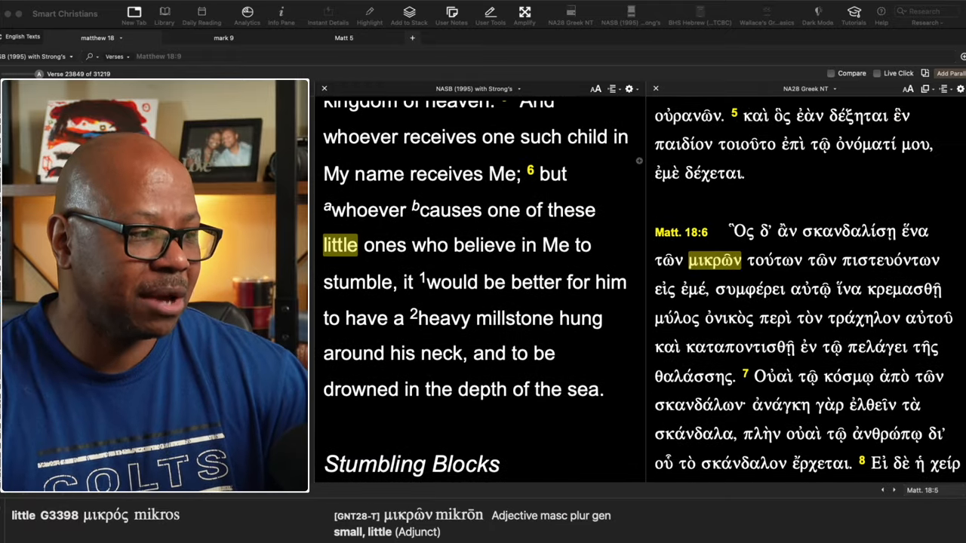
pyautogui.scroll(3)
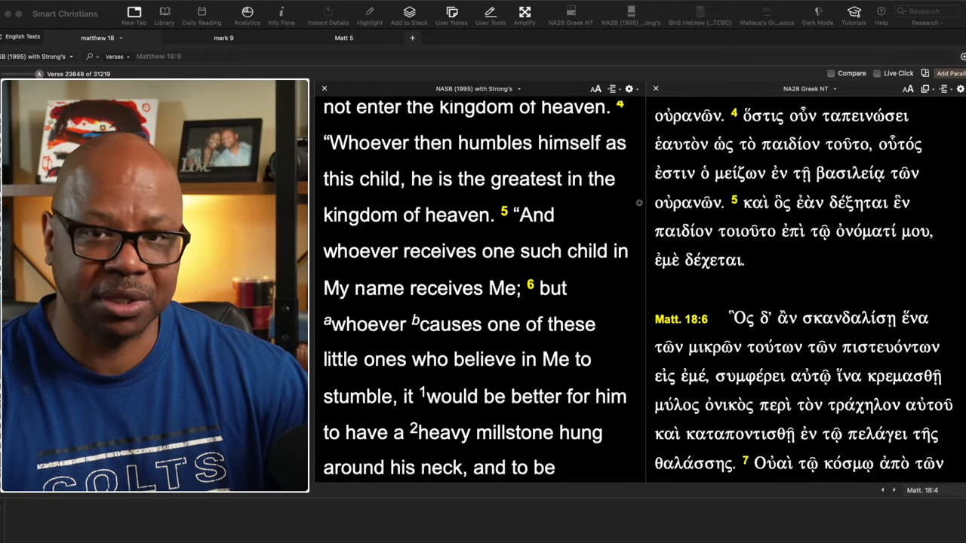
pyautogui.scroll(3)
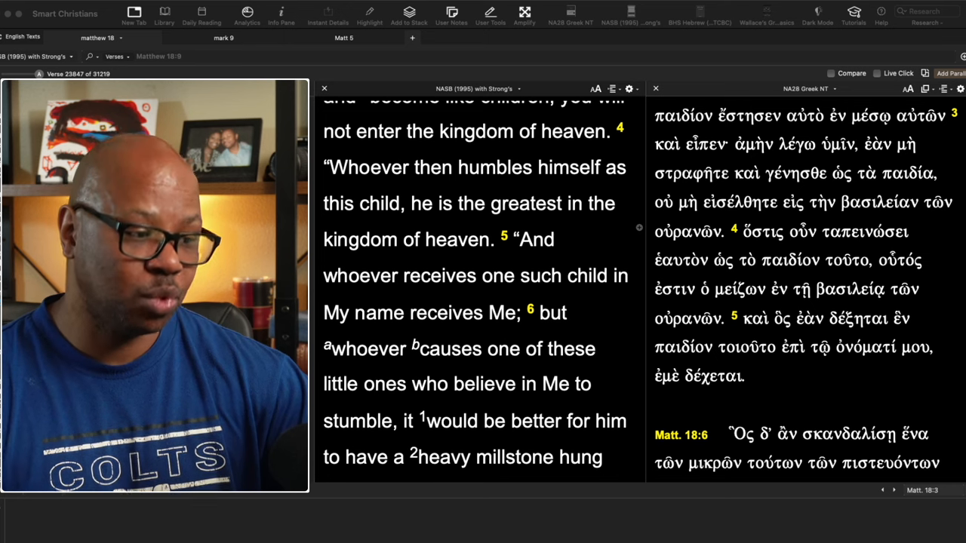
pyautogui.scroll(-3)
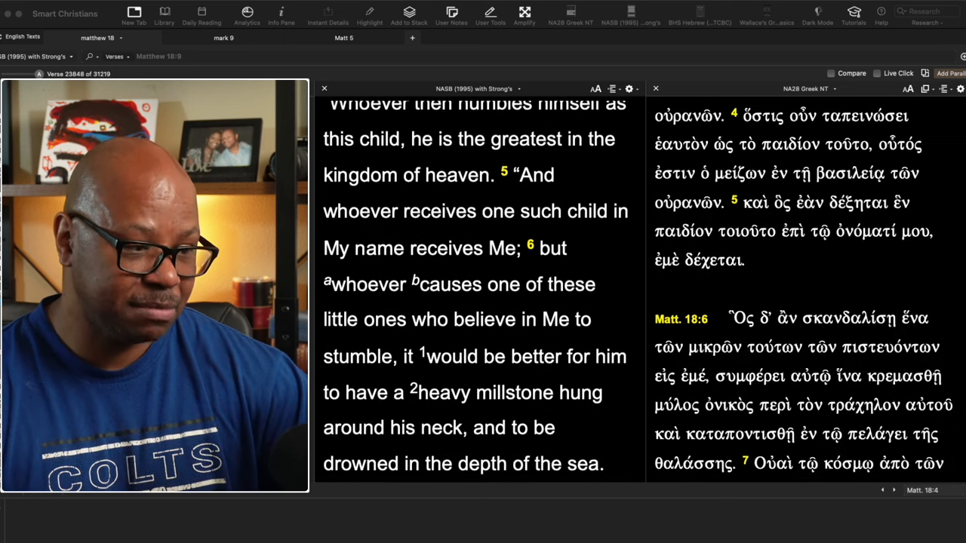
pyautogui.scroll(-3)
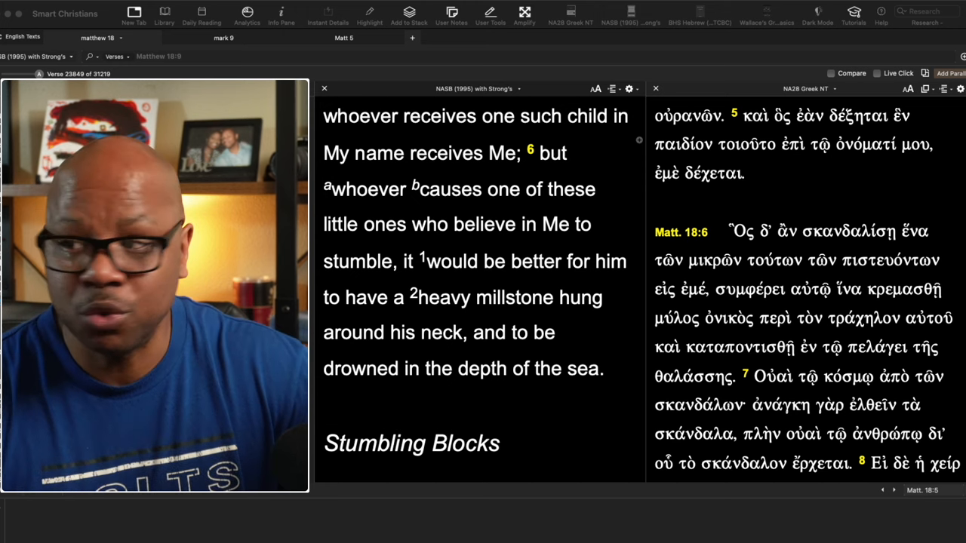
pyautogui.scroll(-3)
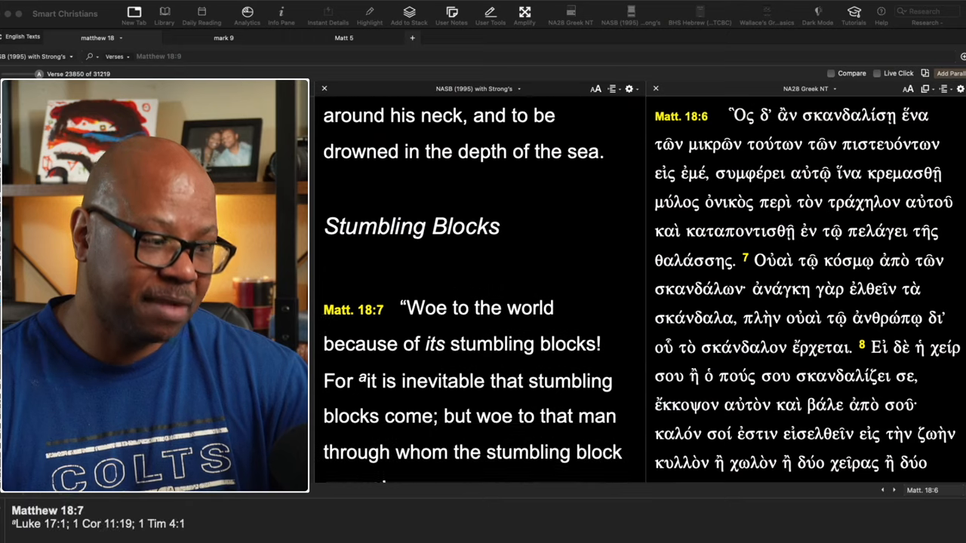
# Show Strong's G4625 skandalon for 'blocks' in Matthew 18:7 and read on to verse 9.
pyautogui.click(360, 279)
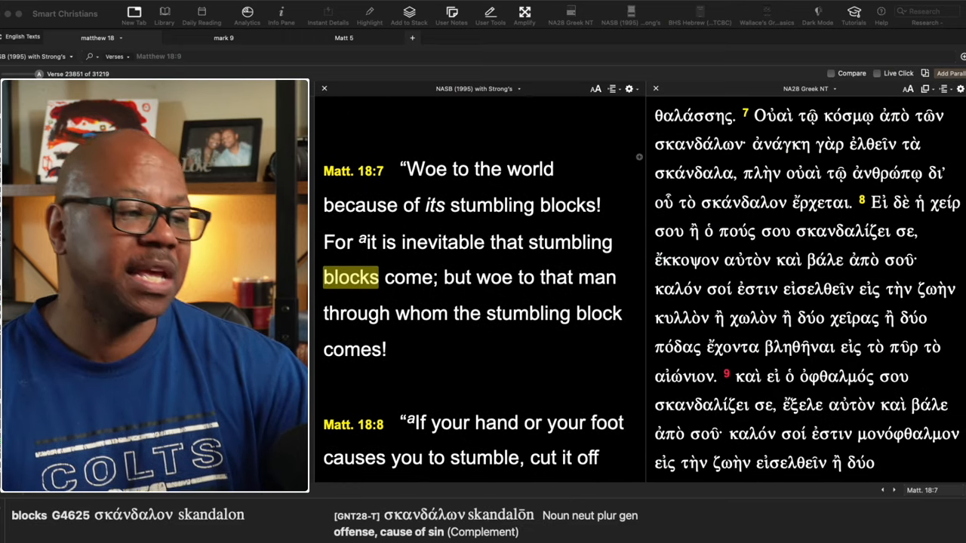
pyautogui.click(598, 313)
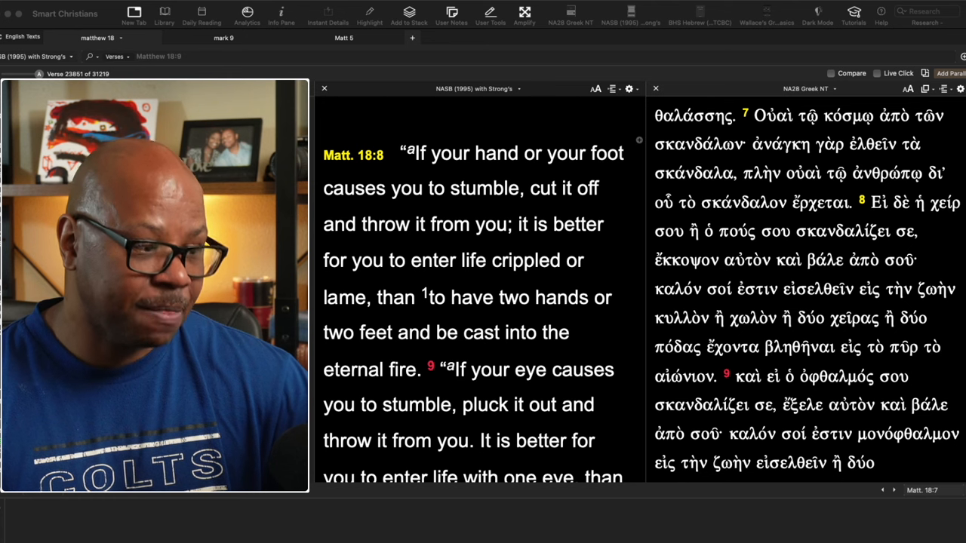
pyautogui.scroll(-3)
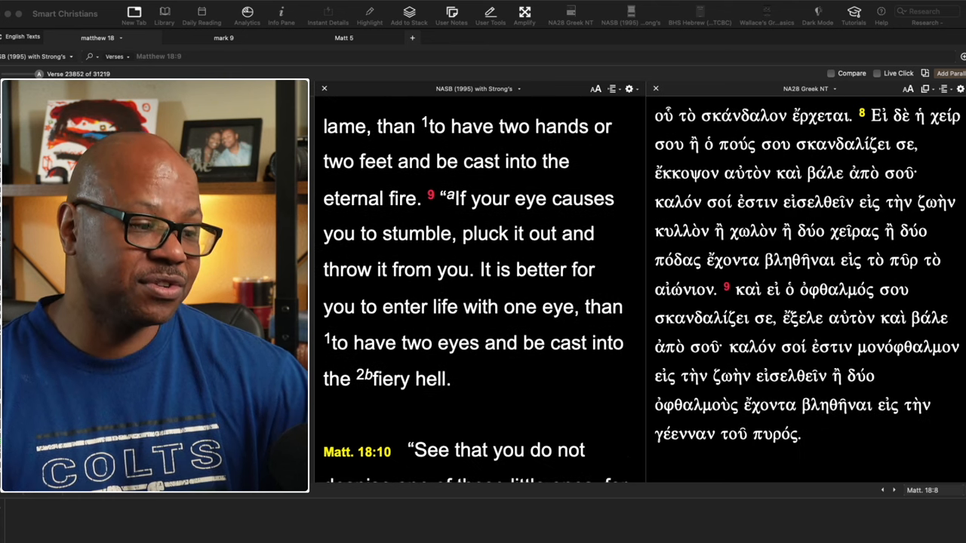
# Bring Matthew 5:27-29 into view in the parallel NASB and NA28 panes.
pyautogui.scroll(-3)
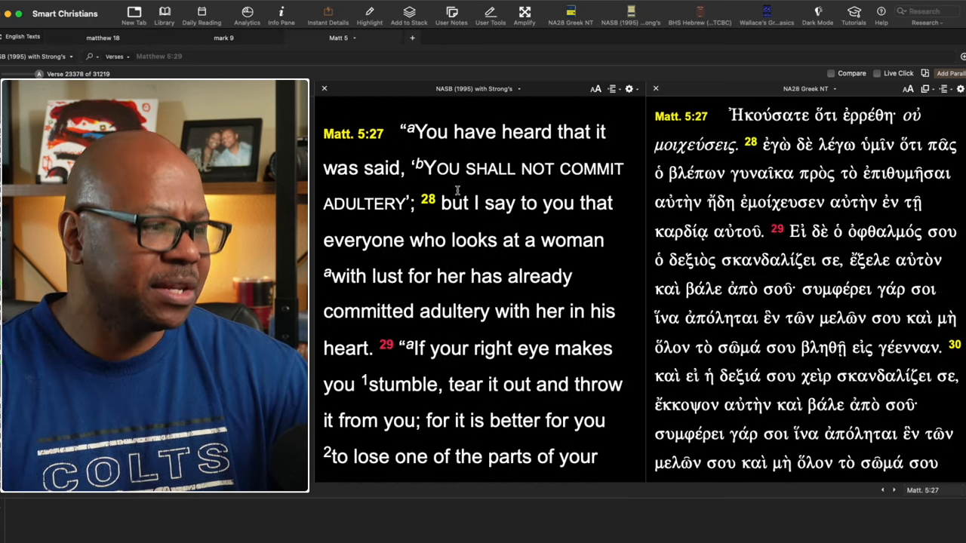
# Show Strong's G0906 ballō for 'throw' in Matthew 5:29 and read on through verse 30.
pyautogui.click(368, 310)
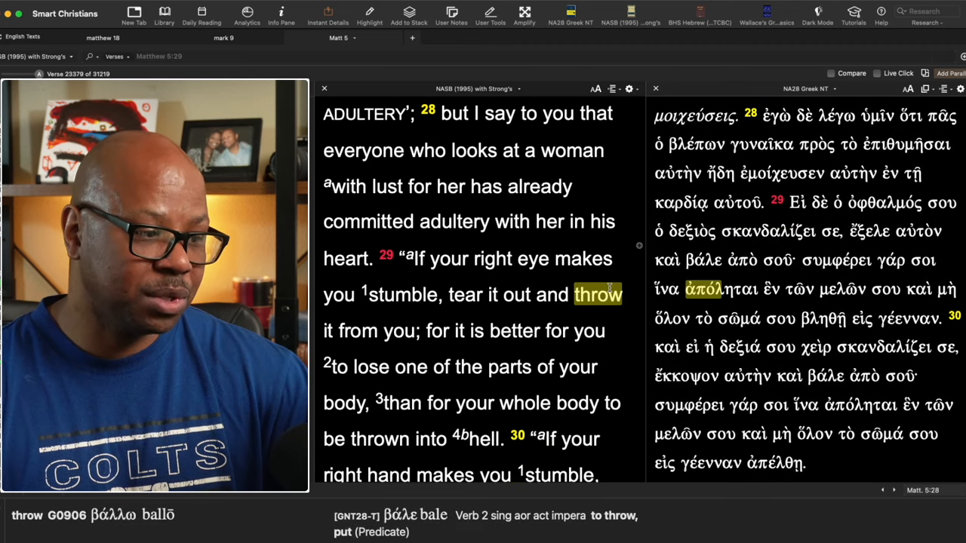
pyautogui.scroll(-3)
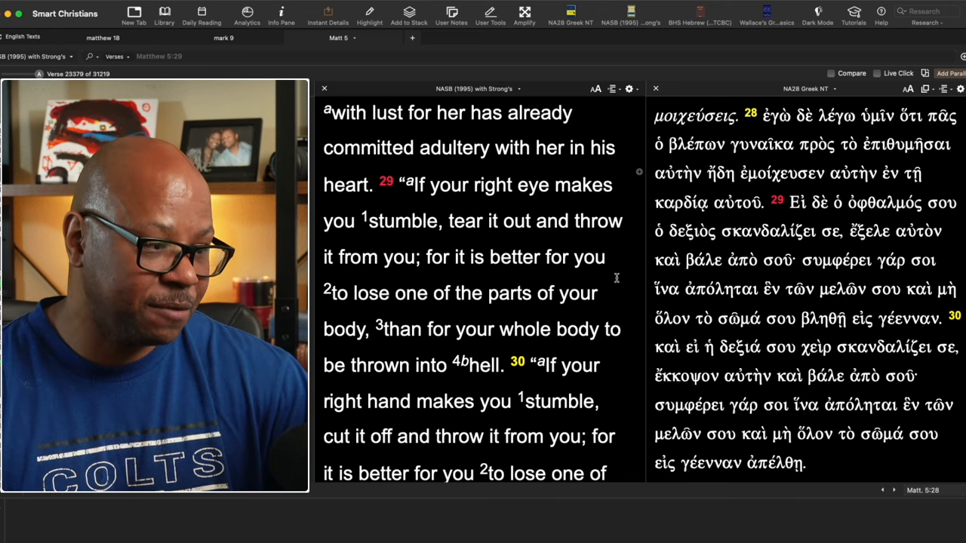
pyautogui.scroll(-3)
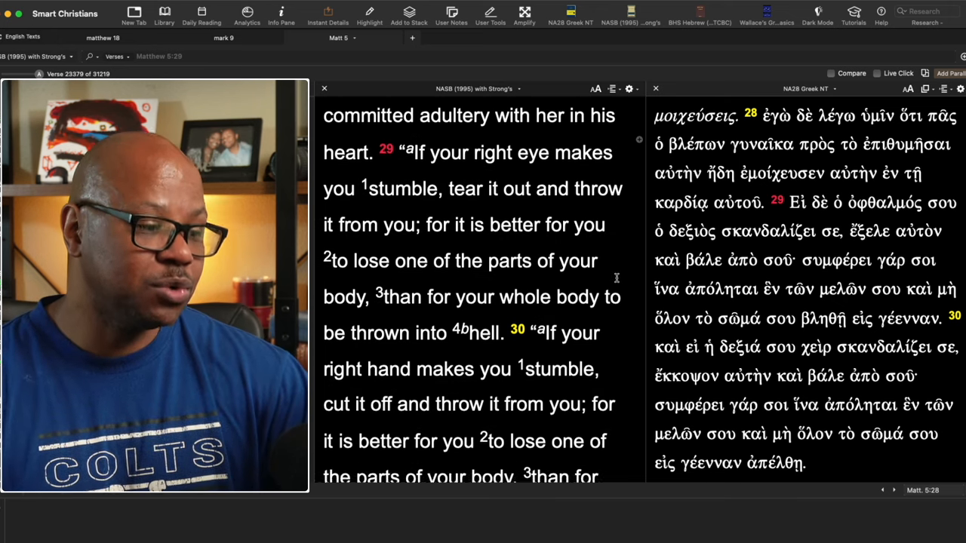
pyautogui.scroll(-3)
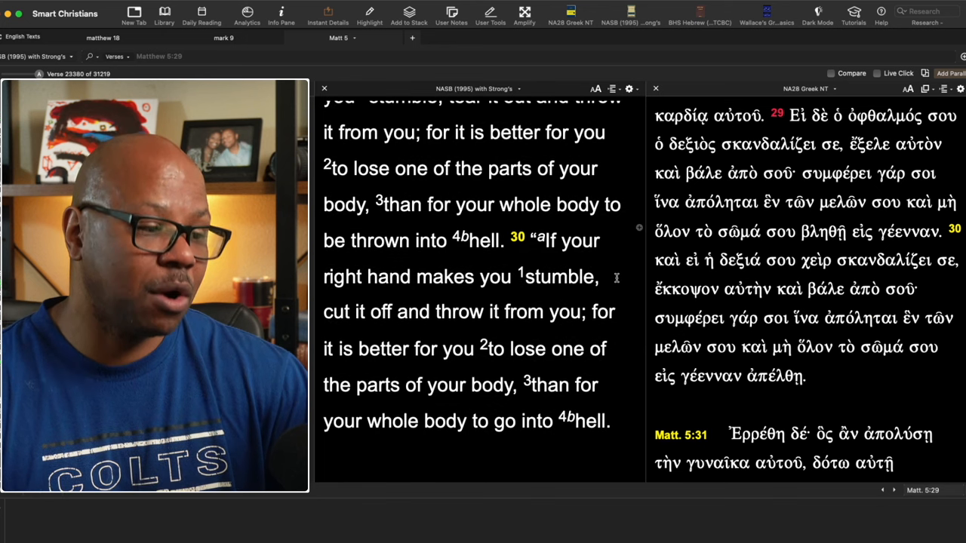